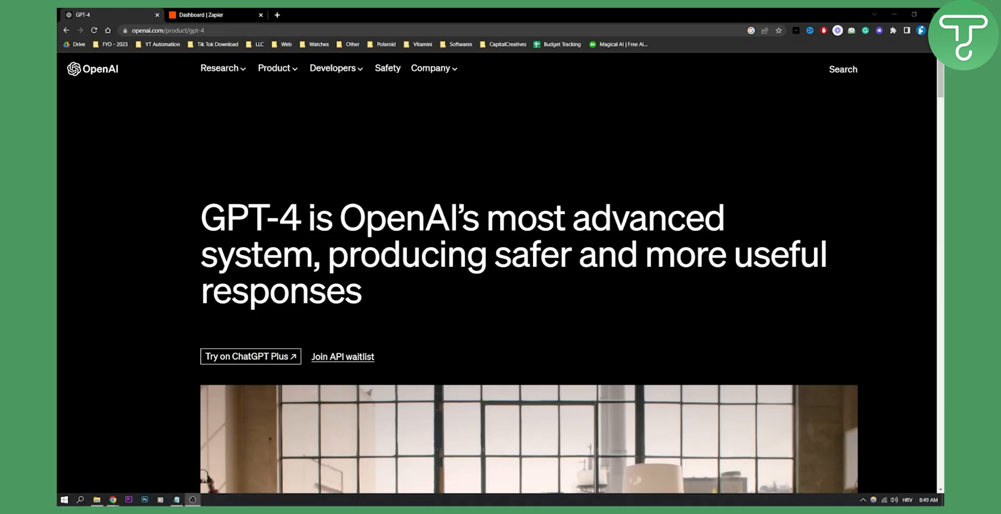
Step: Switch from the OpenAI GPT-4 page to the Zapier dashboard
click(213, 15)
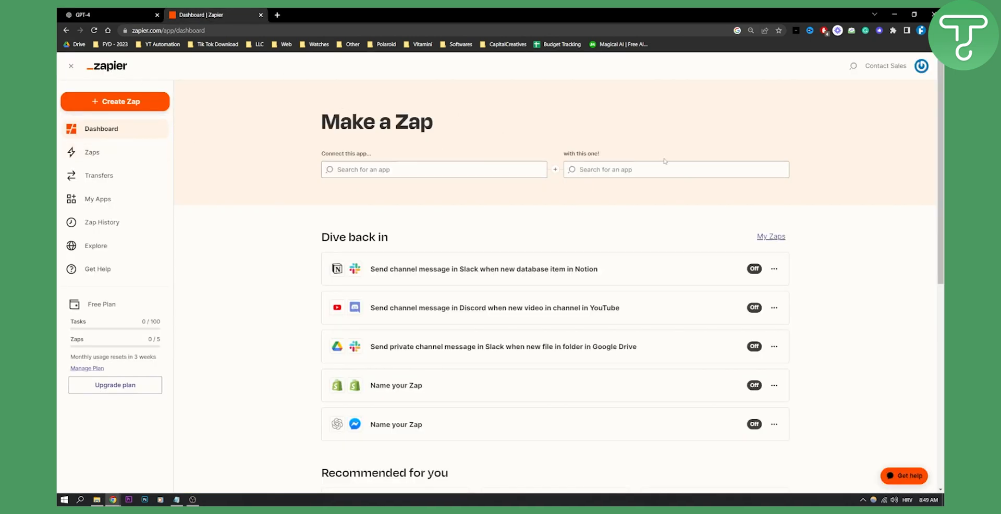
mouse_move(505, 105)
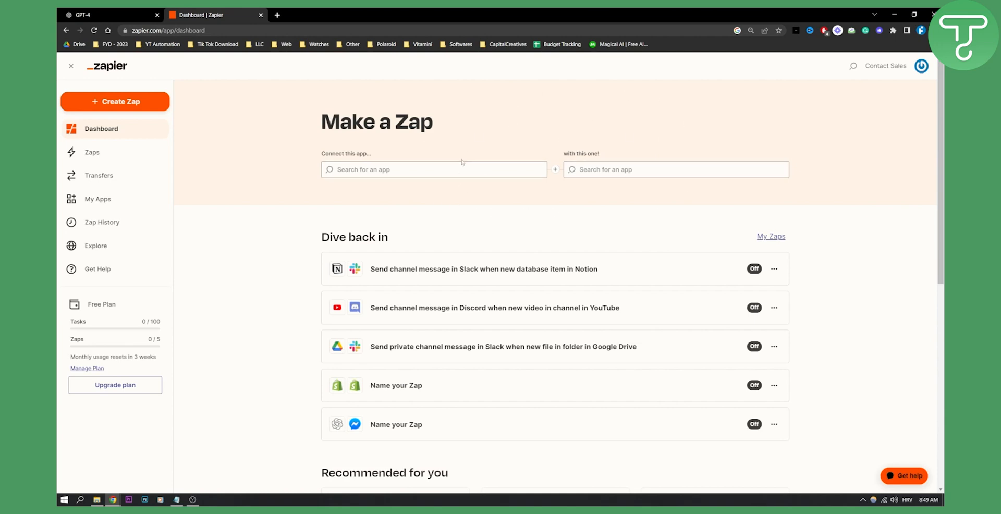
Step: Search 'OPENAI' and choose OpenAI (GPT-3 & DALL-E) as the first app, then move to the second app field
text(OP)
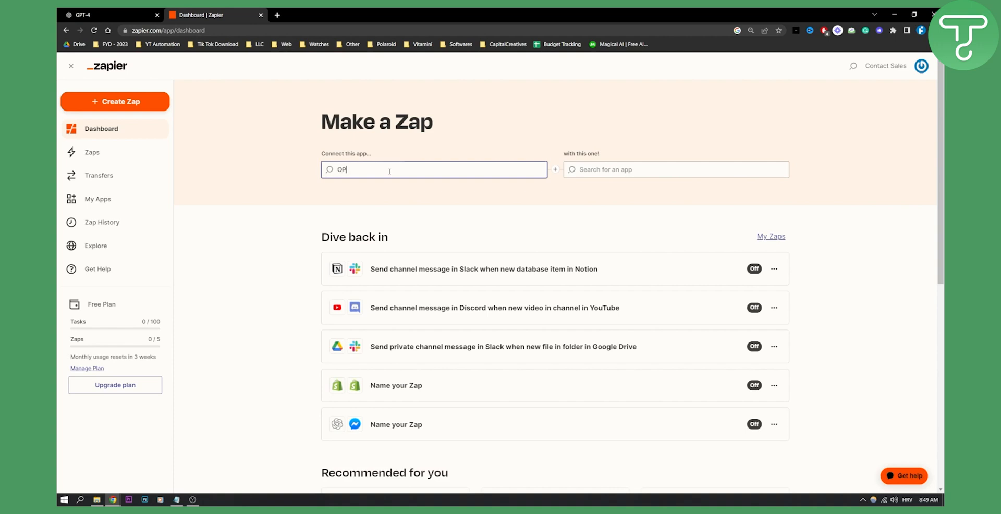
text(ENAI)
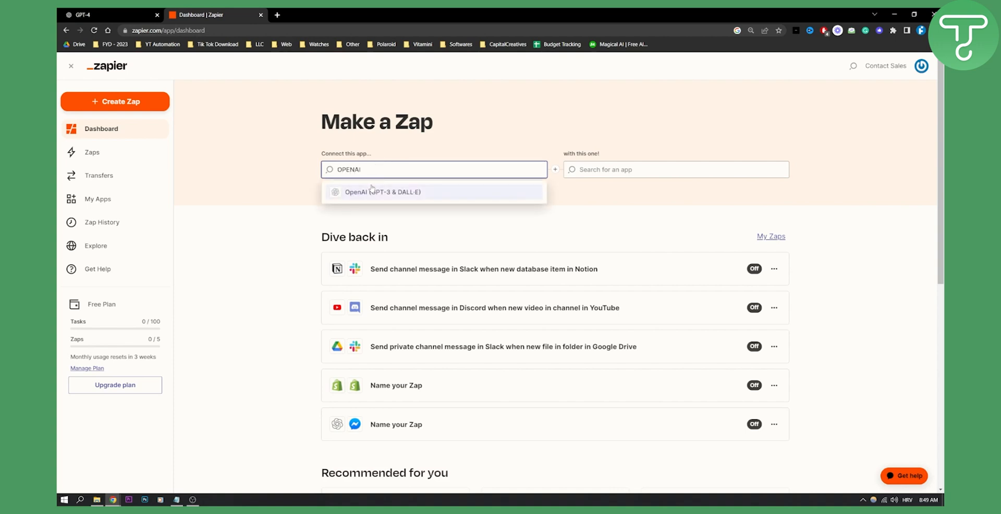
click(382, 192)
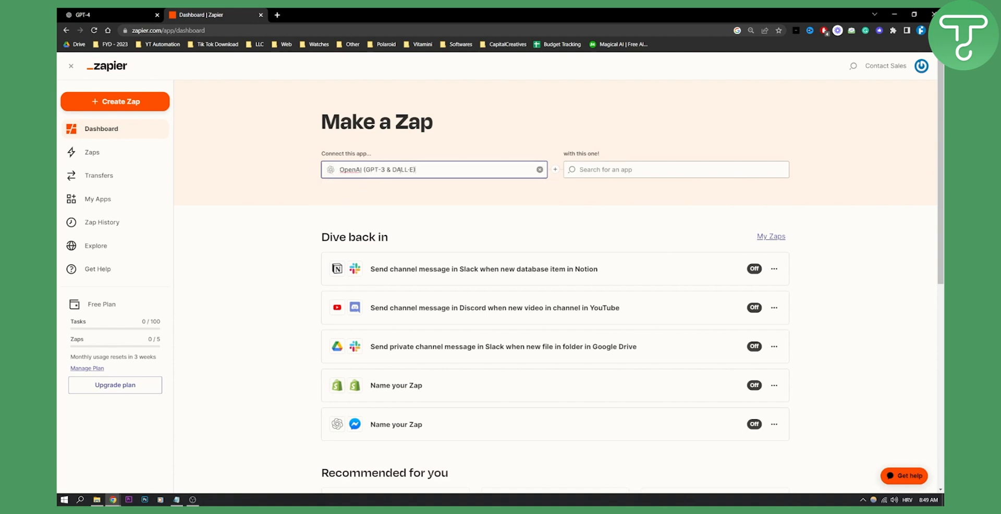
click(442, 168)
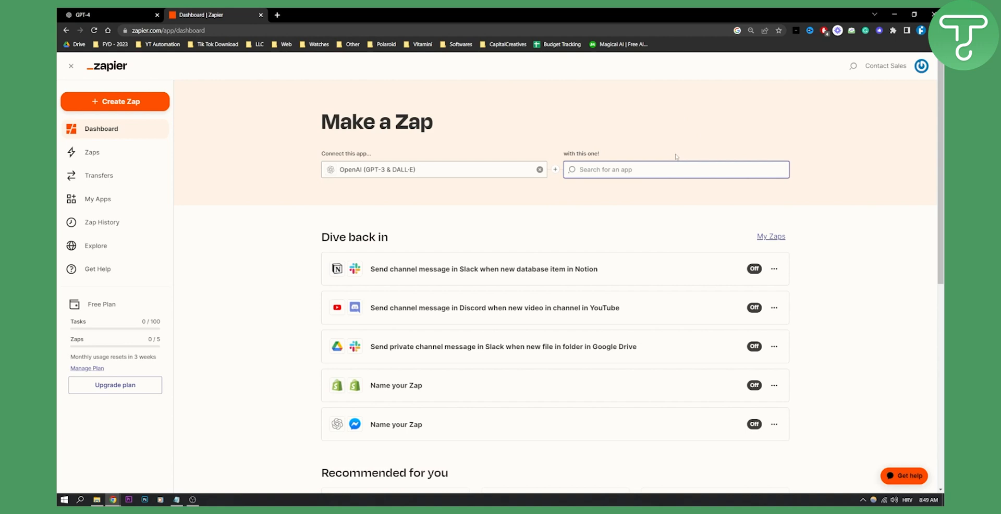
Step: Search and select Squarespace as the second app, revealing only the API Request (Beta) action
text(SQUARE)
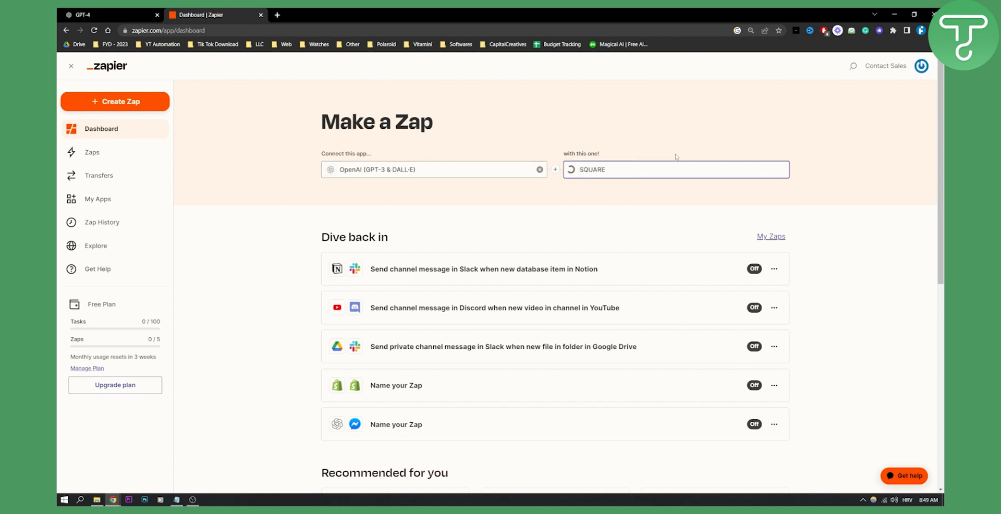
text(Squarespace)
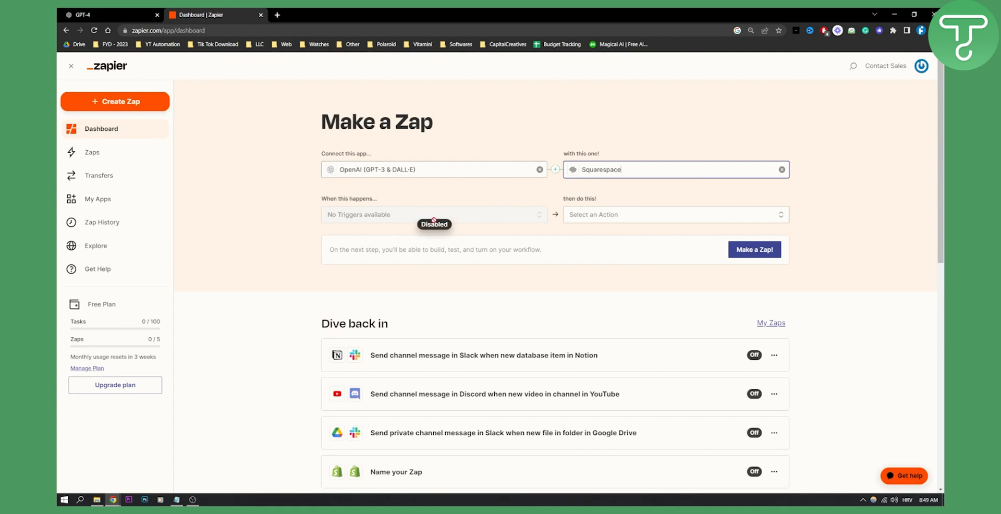
mouse_move(354, 184)
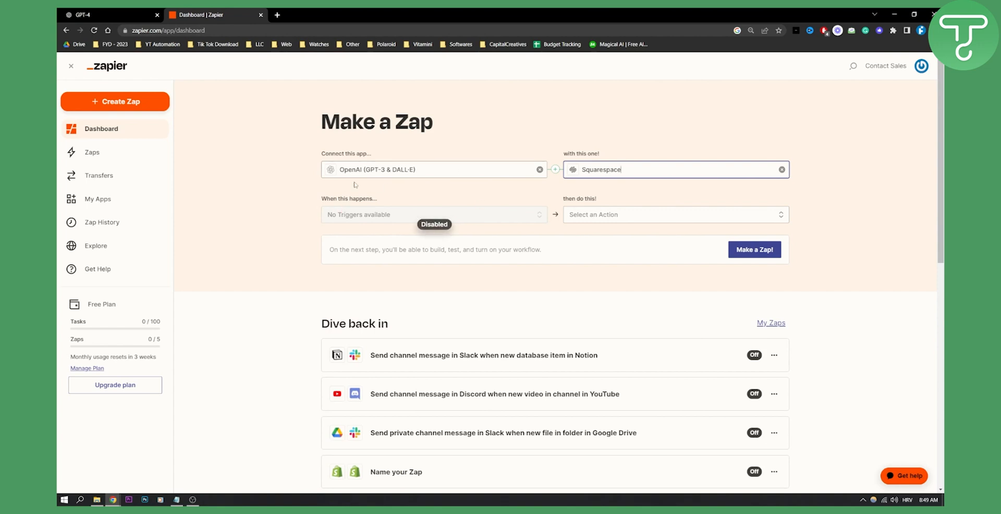
mouse_move(534, 185)
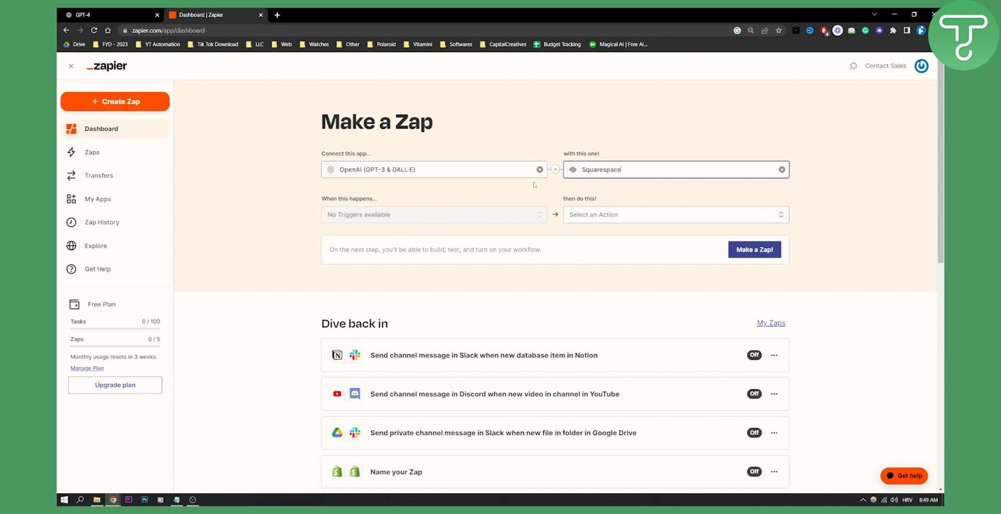
mouse_move(377, 217)
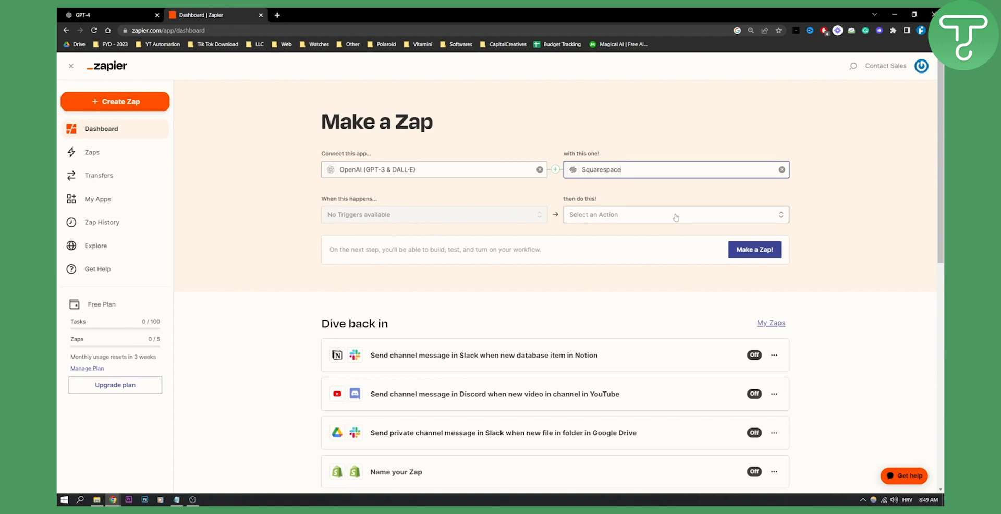
mouse_move(655, 209)
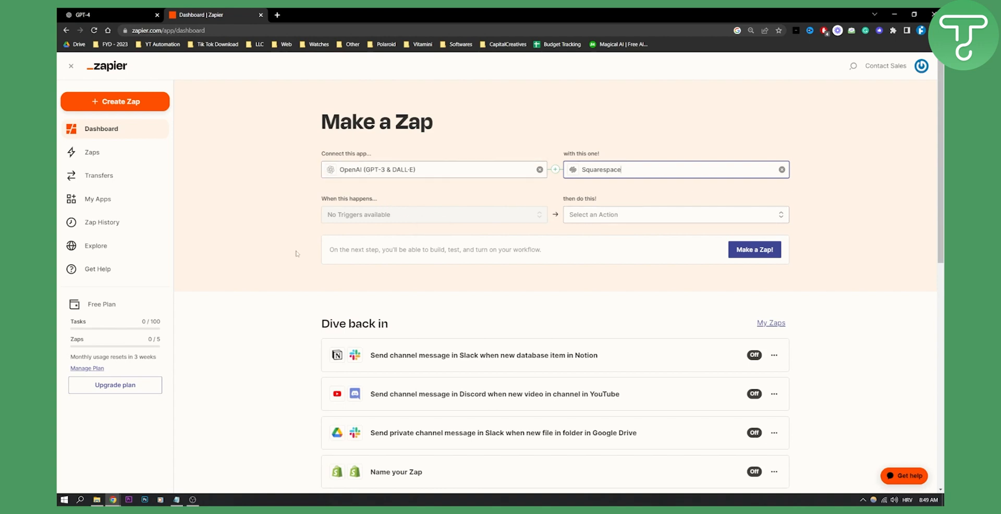
mouse_move(487, 217)
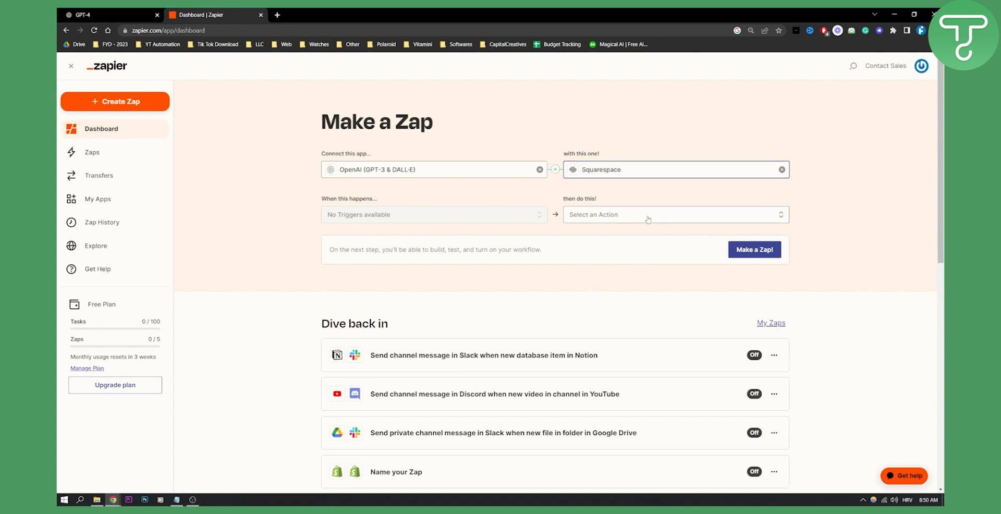
click(674, 214)
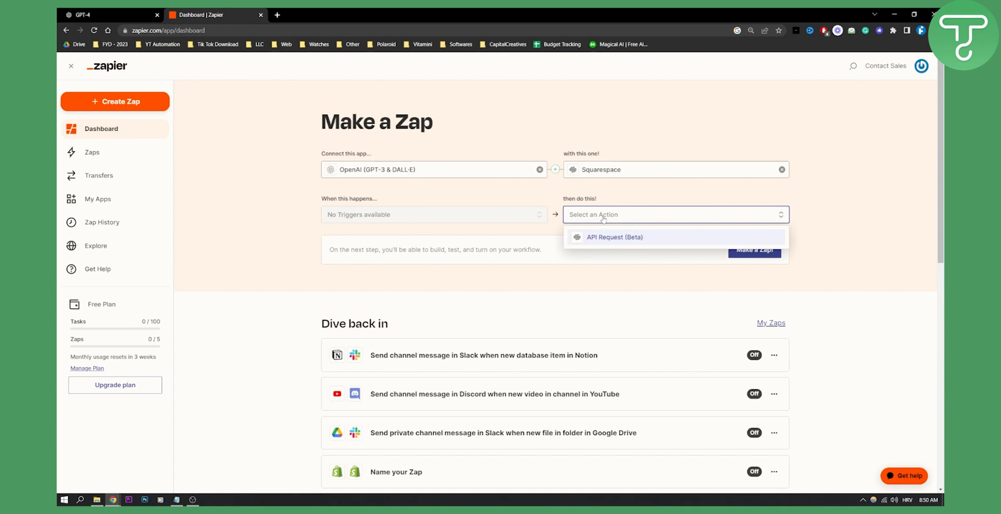
click(393, 181)
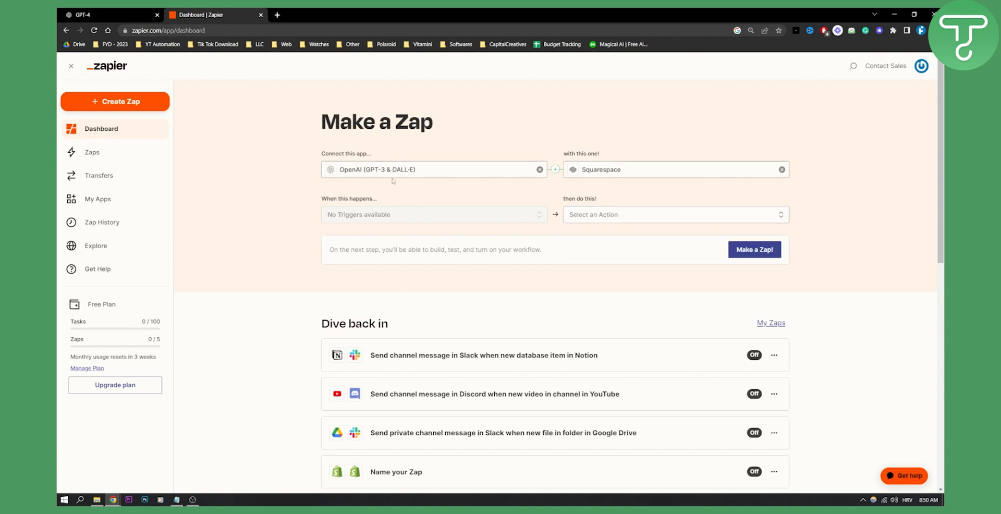
mouse_move(795, 245)
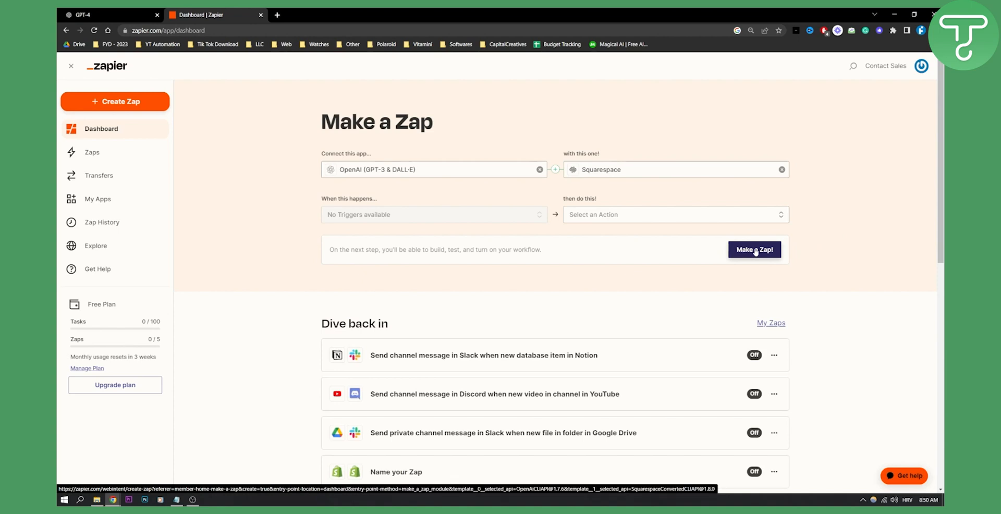
mouse_move(391, 232)
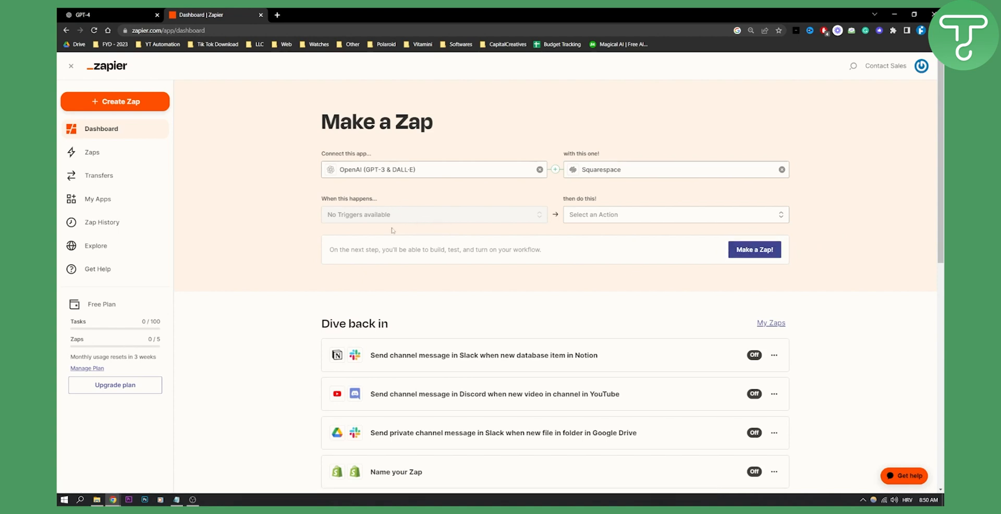
mouse_move(284, 217)
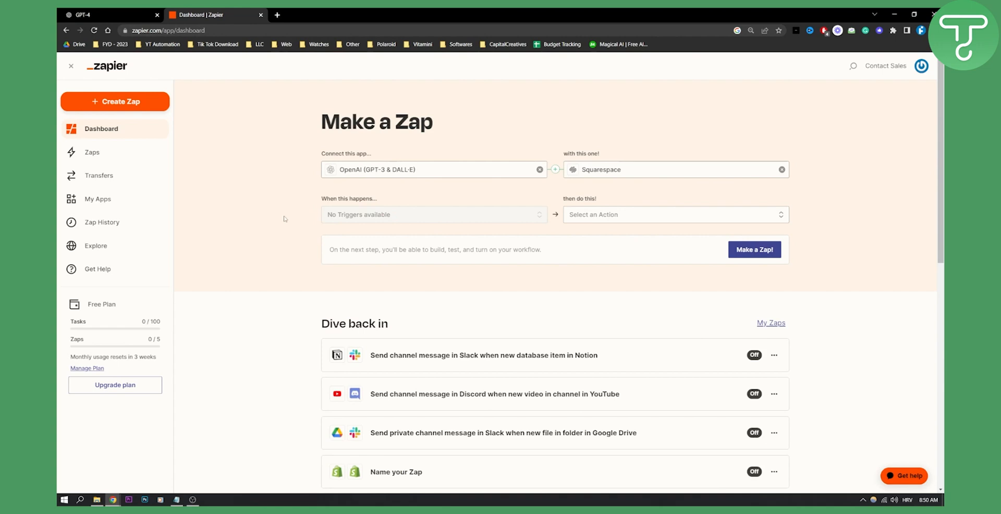
mouse_move(462, 206)
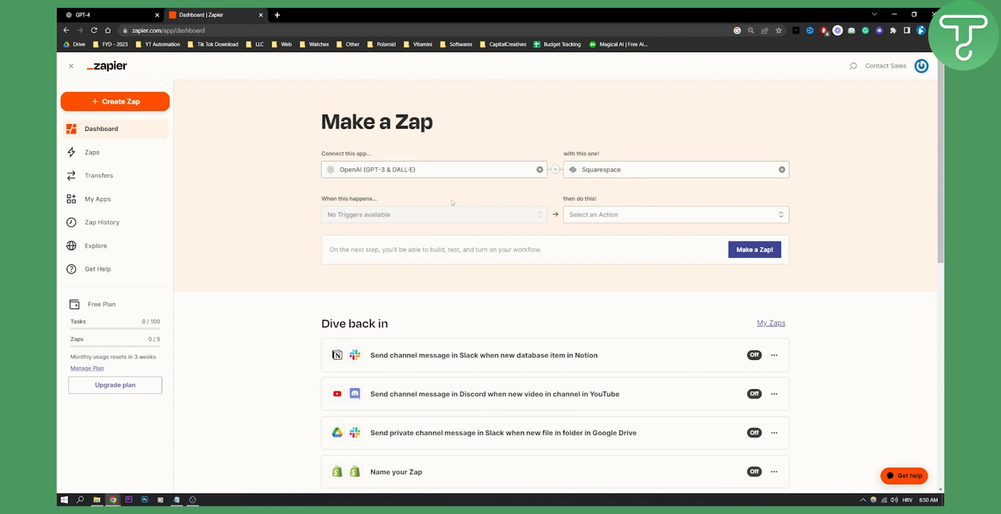
mouse_move(320, 198)
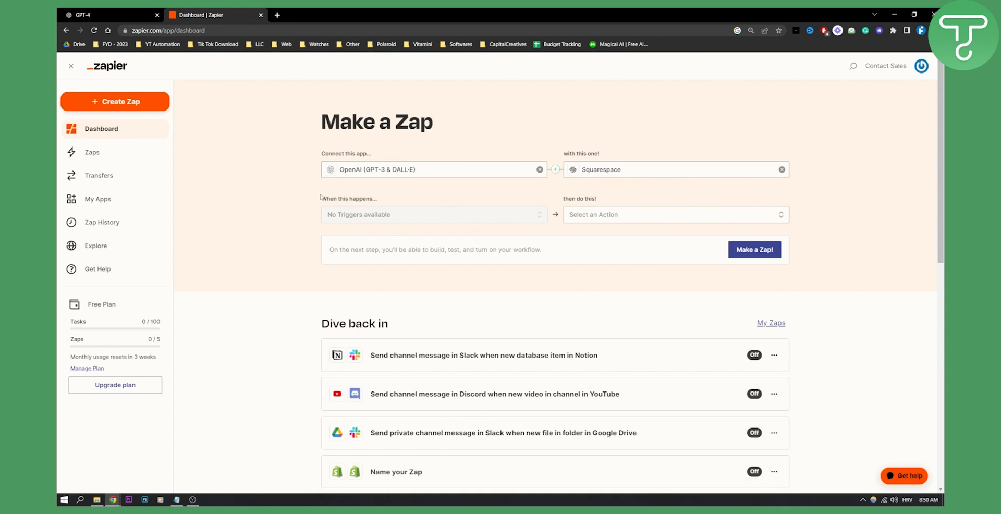
mouse_move(428, 231)
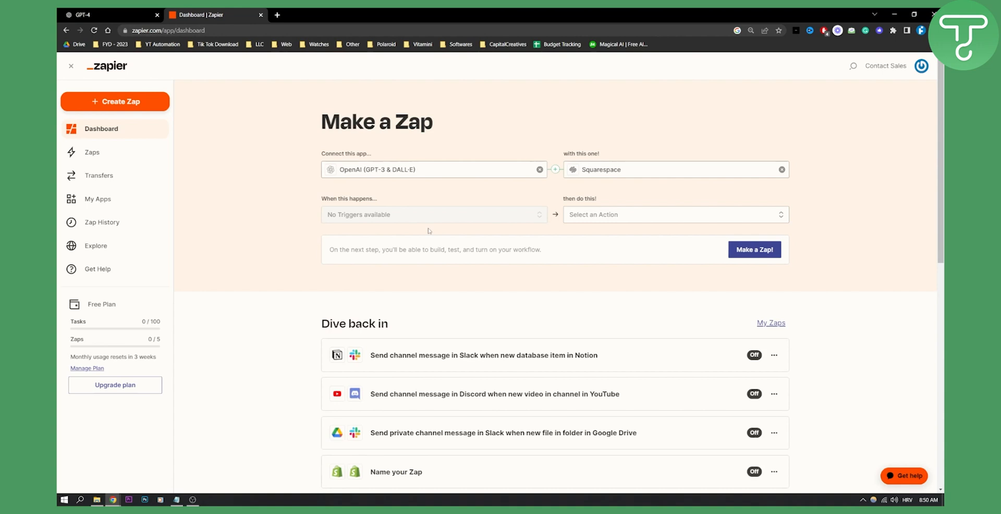
mouse_move(405, 204)
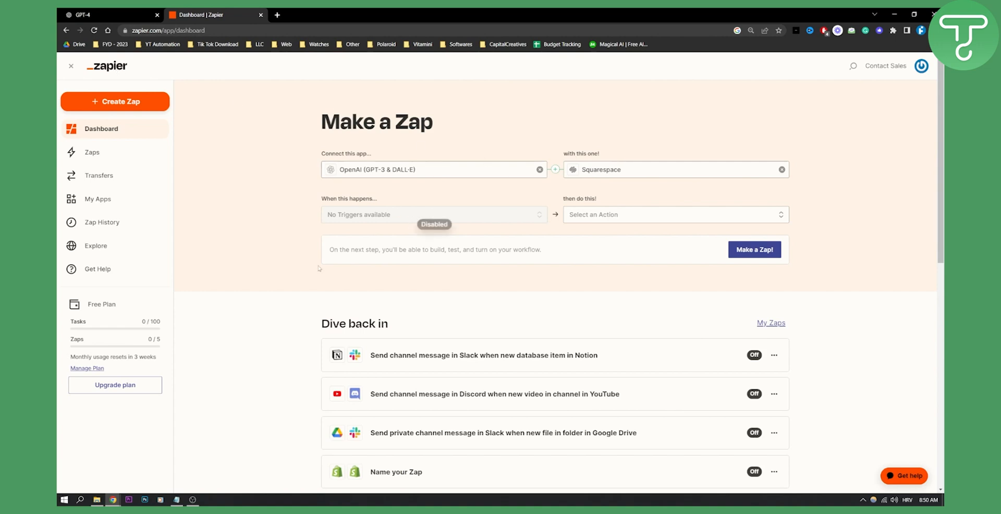
mouse_move(472, 249)
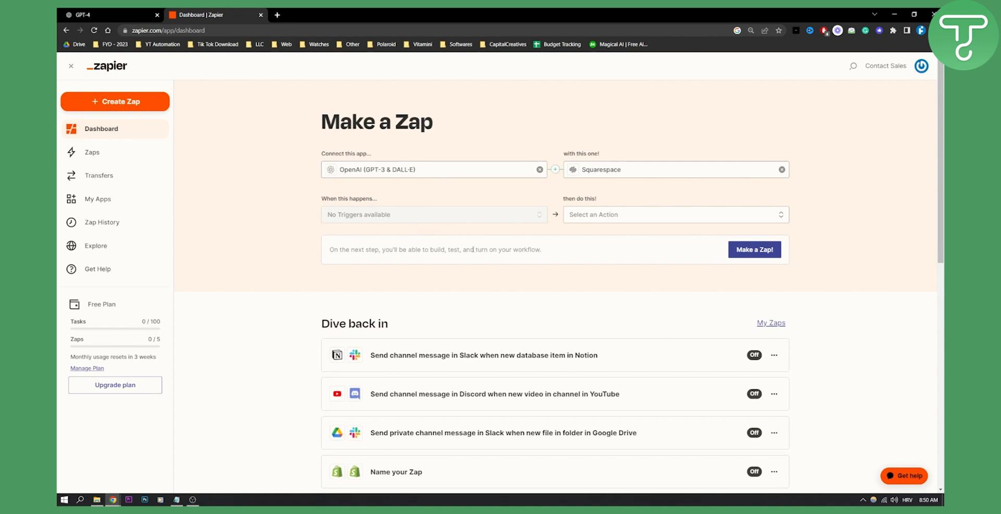